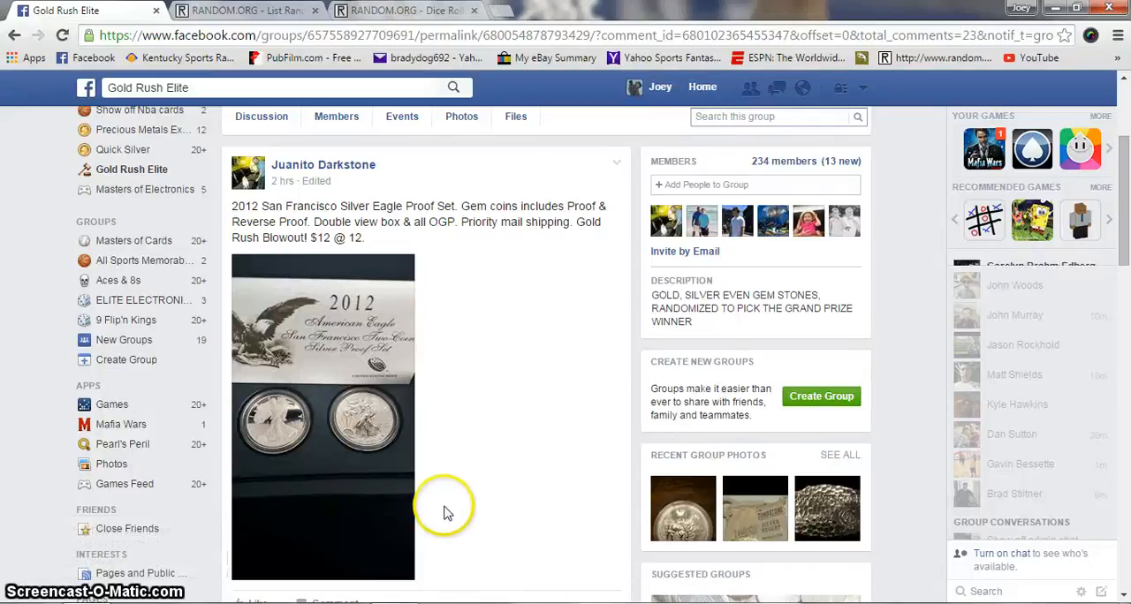
pyautogui.moveTo(318, 237)
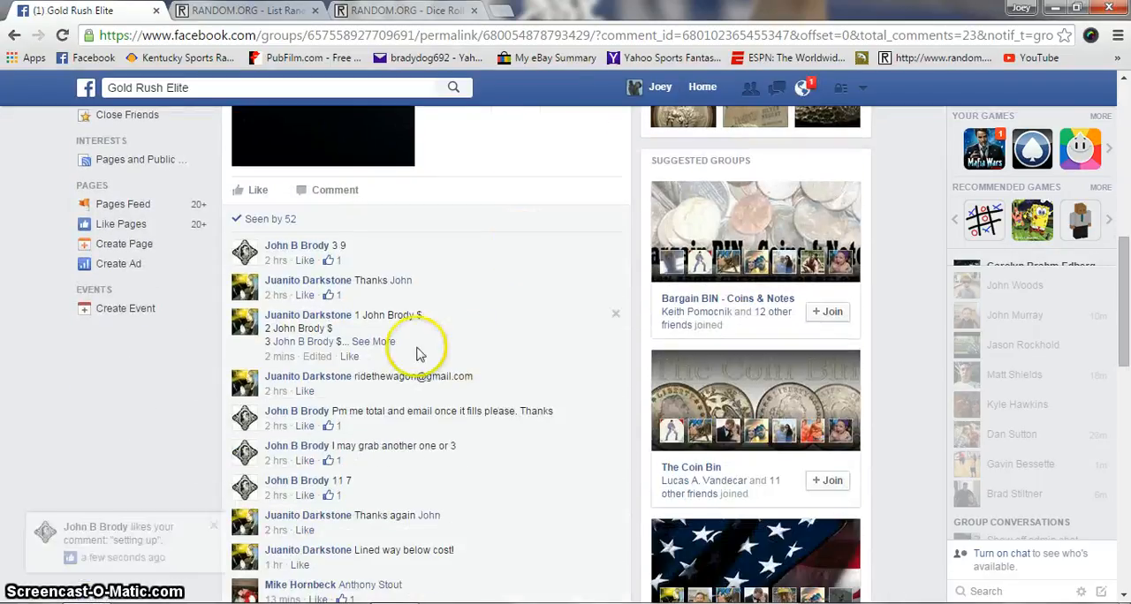
# Step: Expand the twelve-spot roster comment, copy the list, and scroll to the latest comments
pyautogui.click(374, 341)
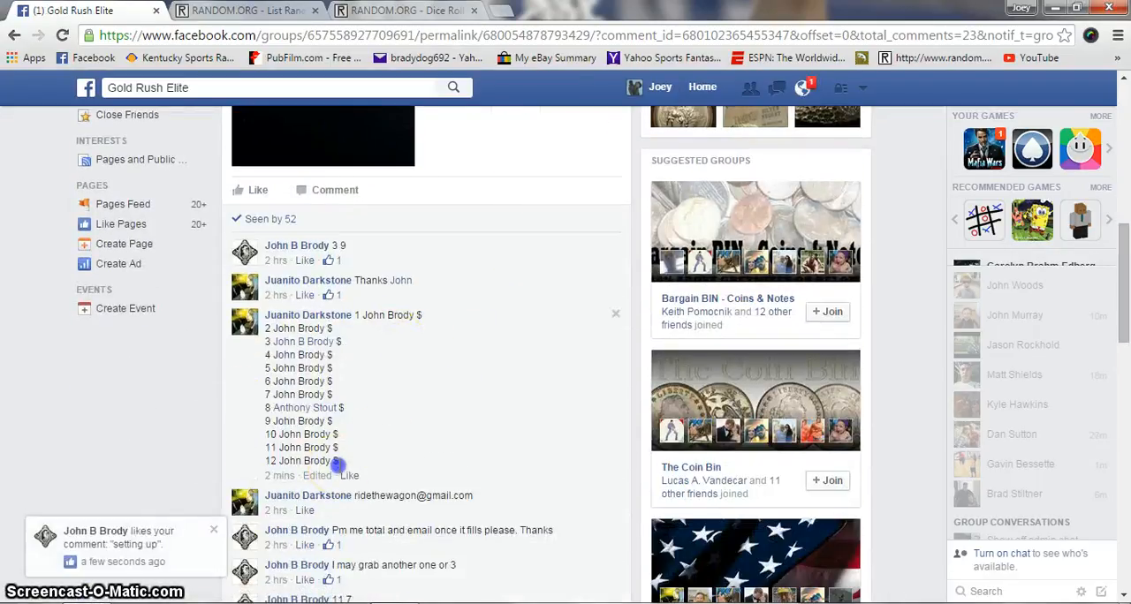
pyautogui.rightClick(389, 358)
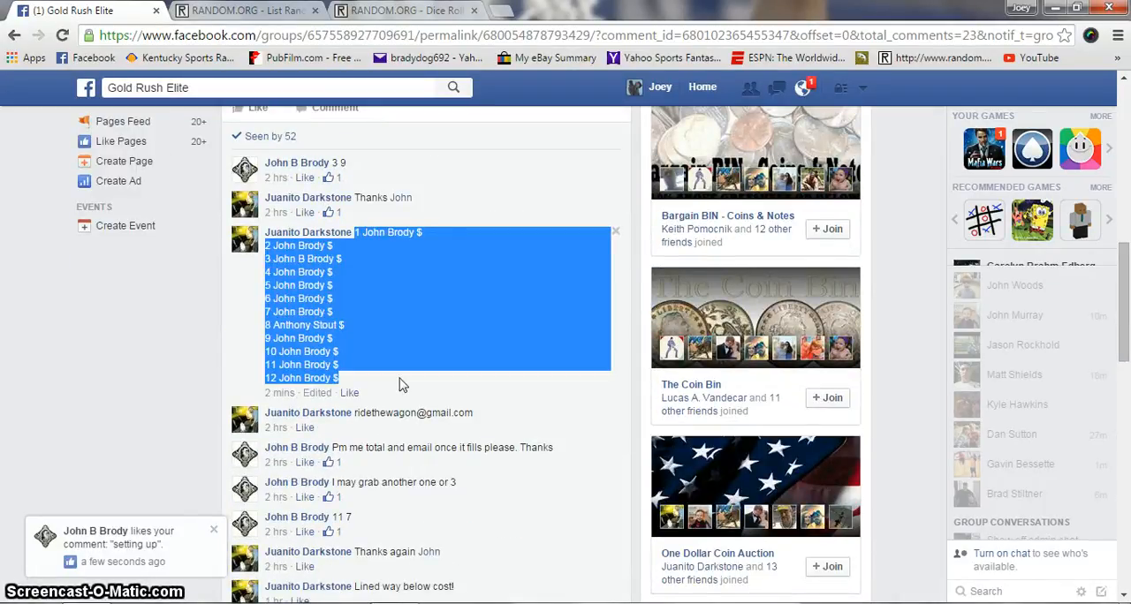
pyautogui.scroll(-3)
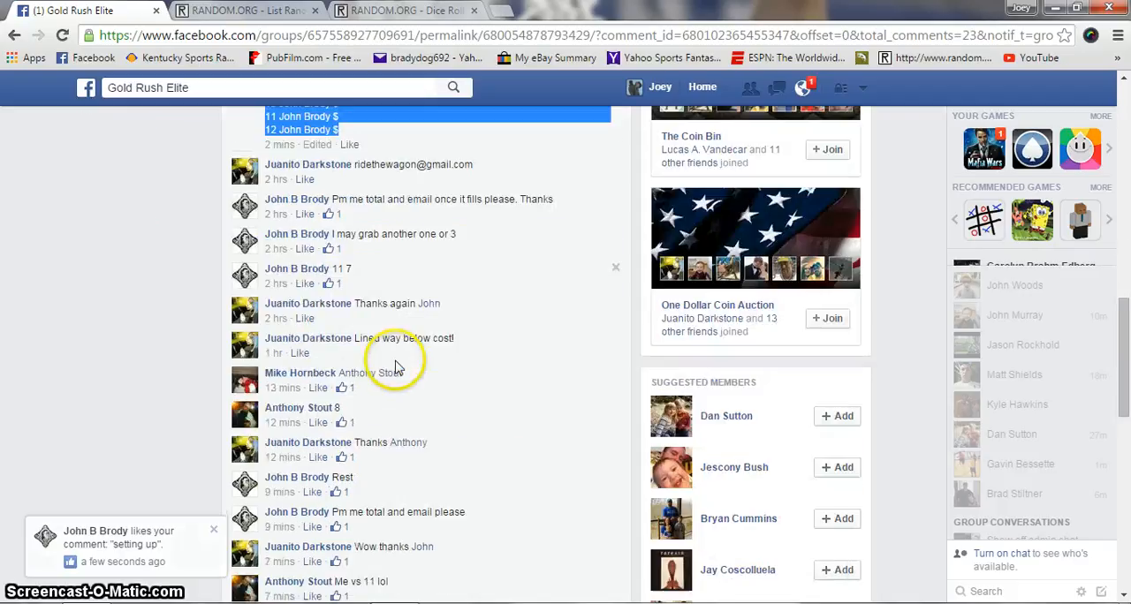
pyautogui.scroll(-3)
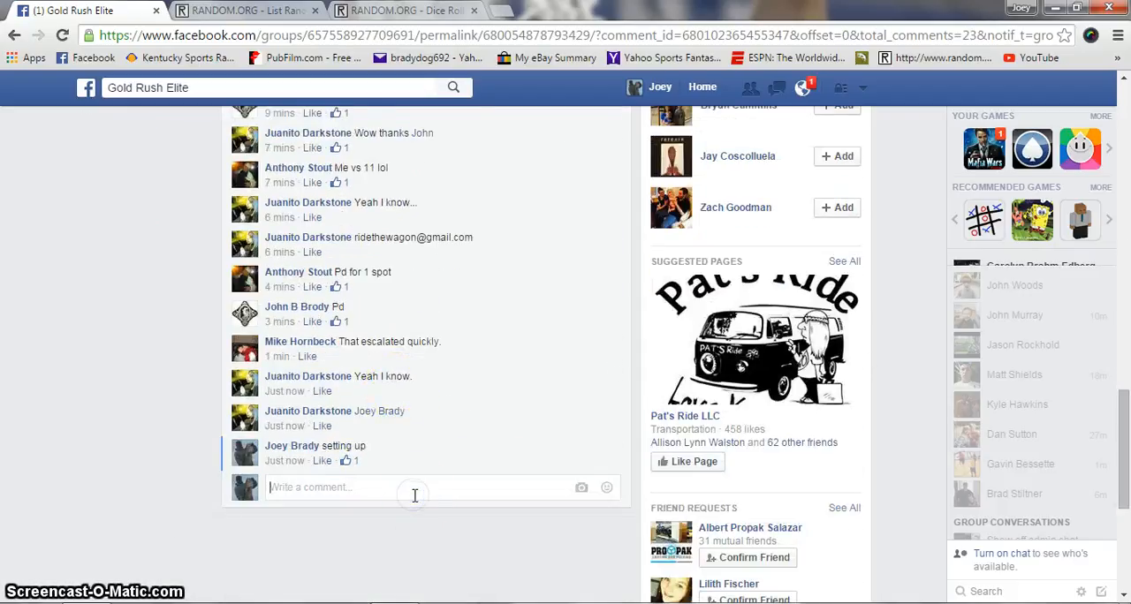
# Step: Comment 'Live' on the giveaway post and go to the List Randomizer tab
pyautogui.write('Live')
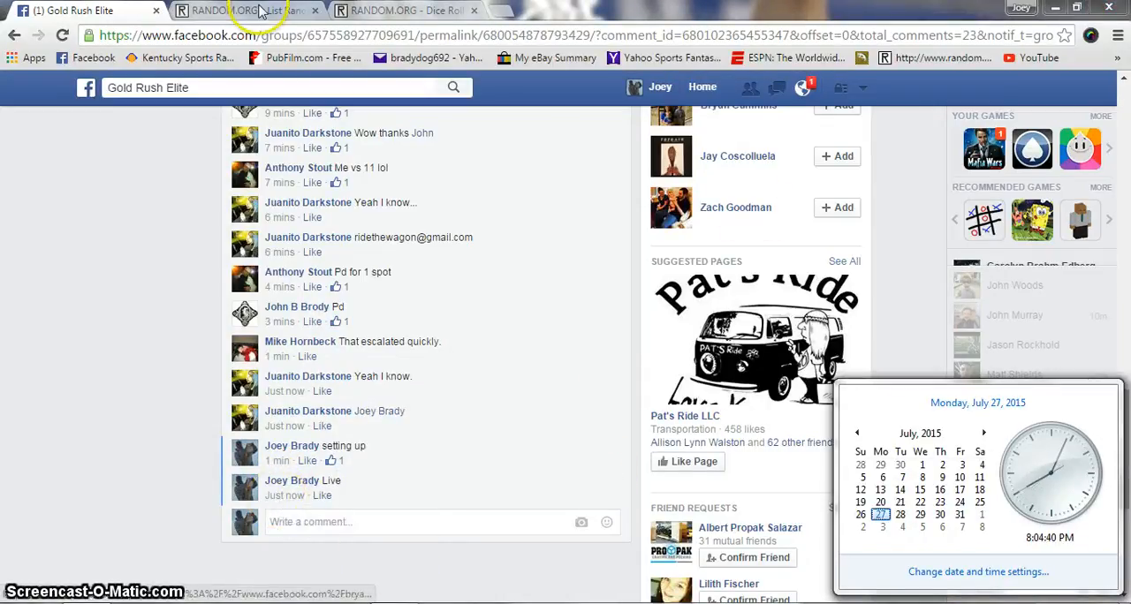
pyautogui.click(247, 9)
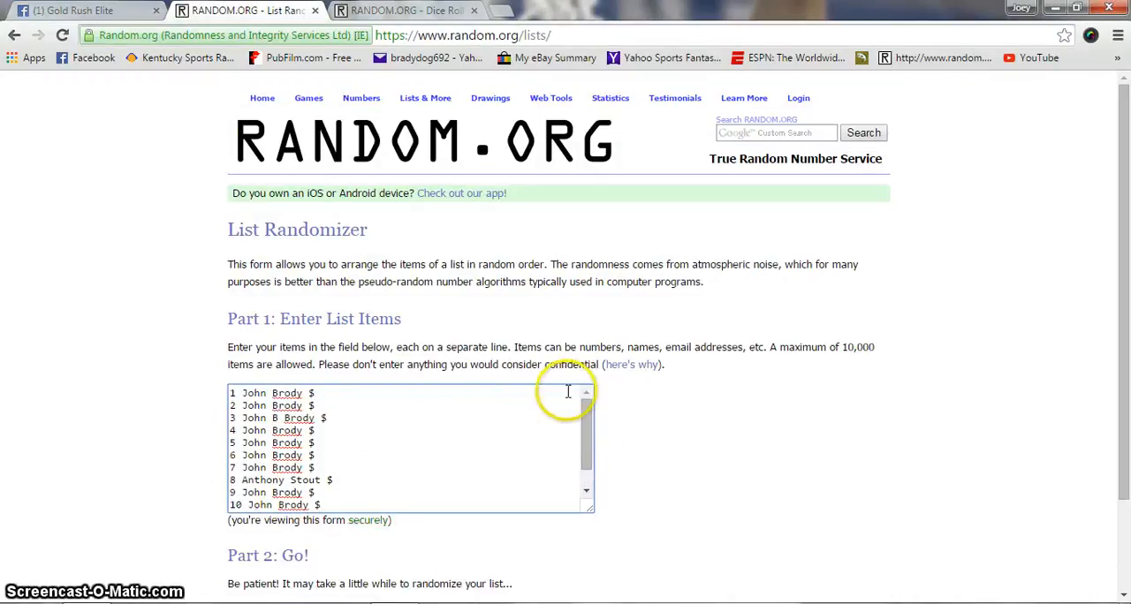
# Step: Roll two dice on RANDOM.ORG, rerolling to land on 3 and 1
pyautogui.click(407, 9)
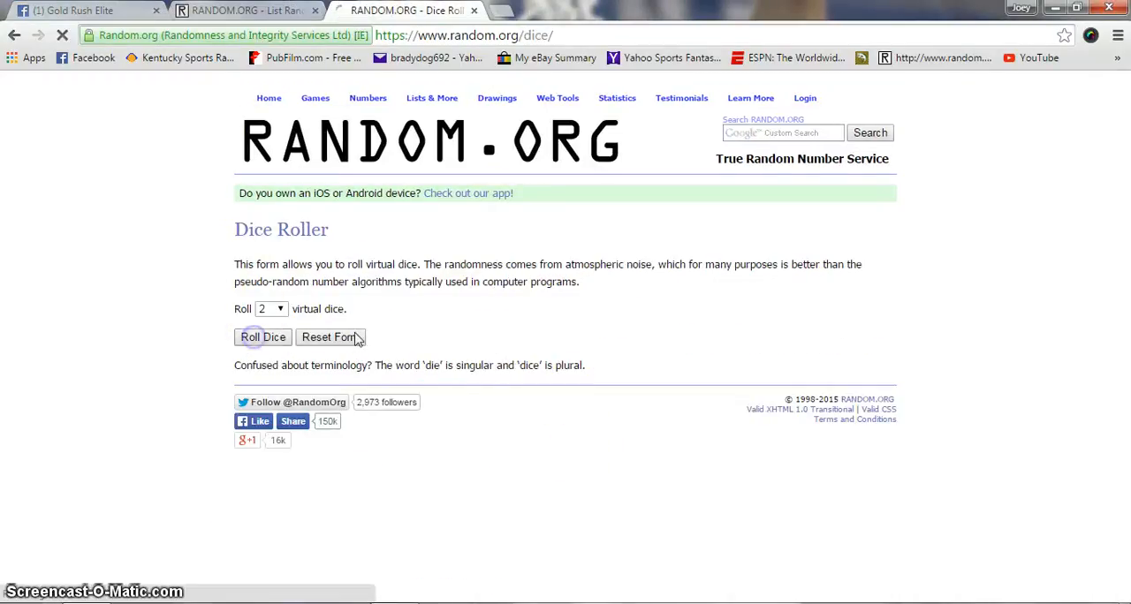
pyautogui.click(262, 336)
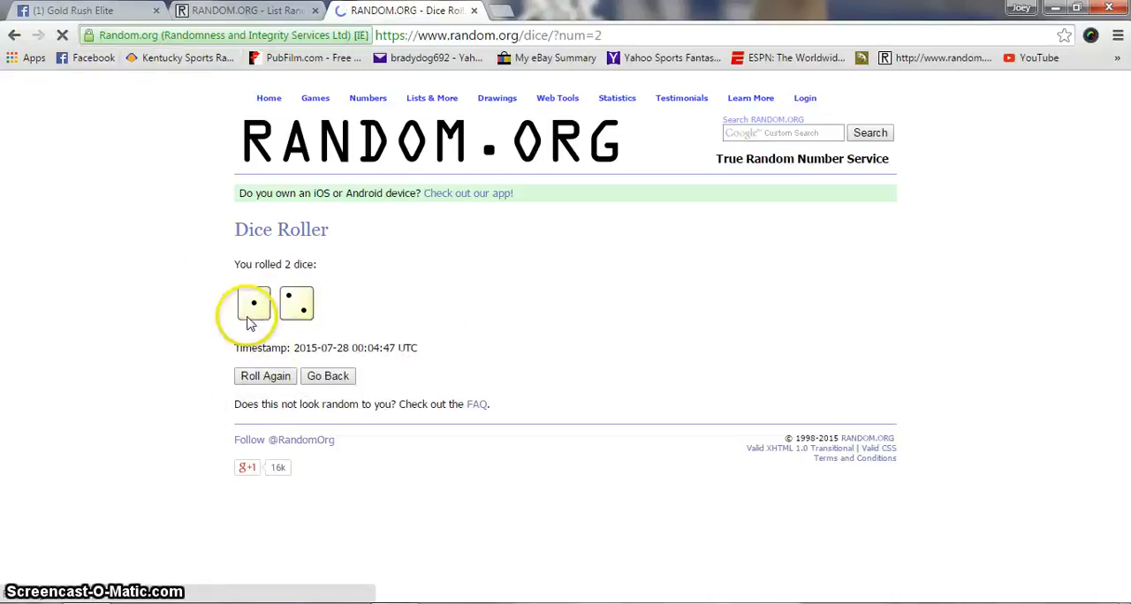
pyautogui.click(265, 375)
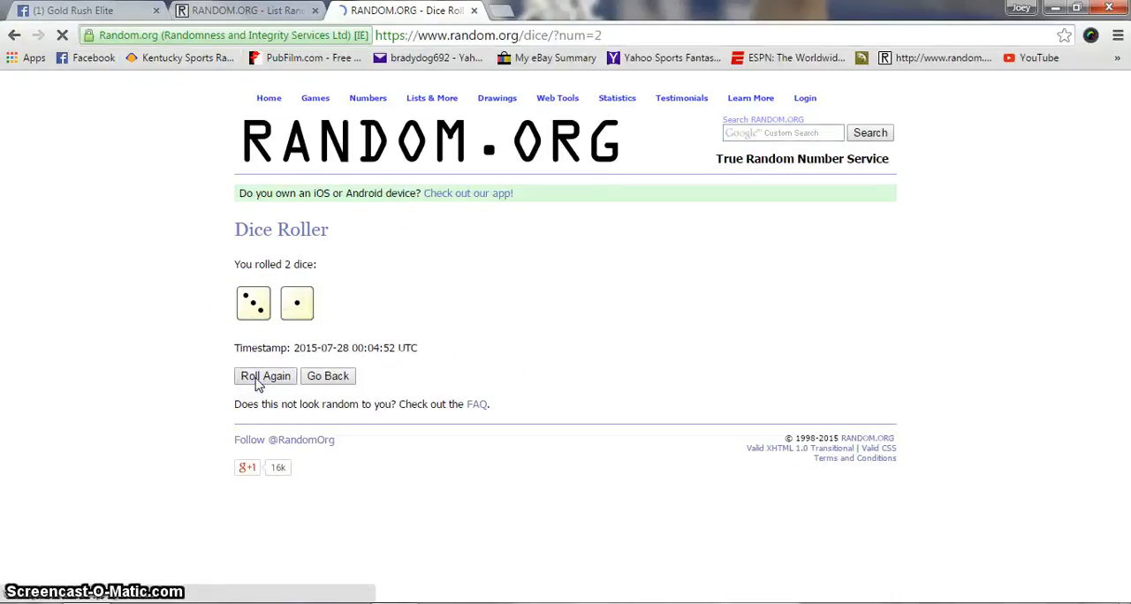
pyautogui.click(248, 9)
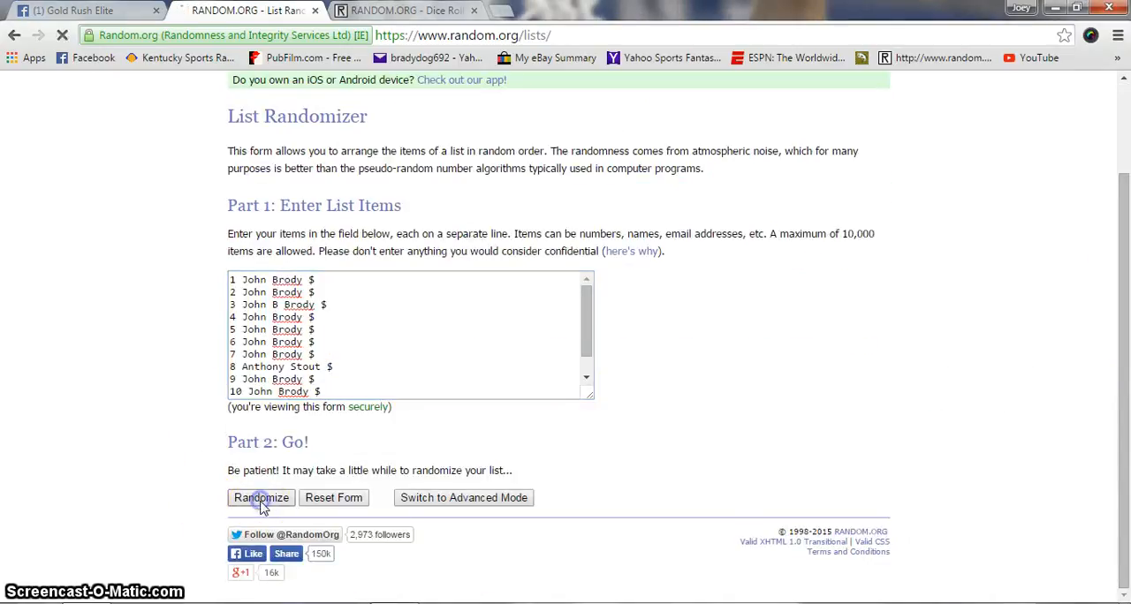
# Step: Shuffle the twelve-spot roster four times in RANDOM.ORG's List Randomizer
pyautogui.click(261, 498)
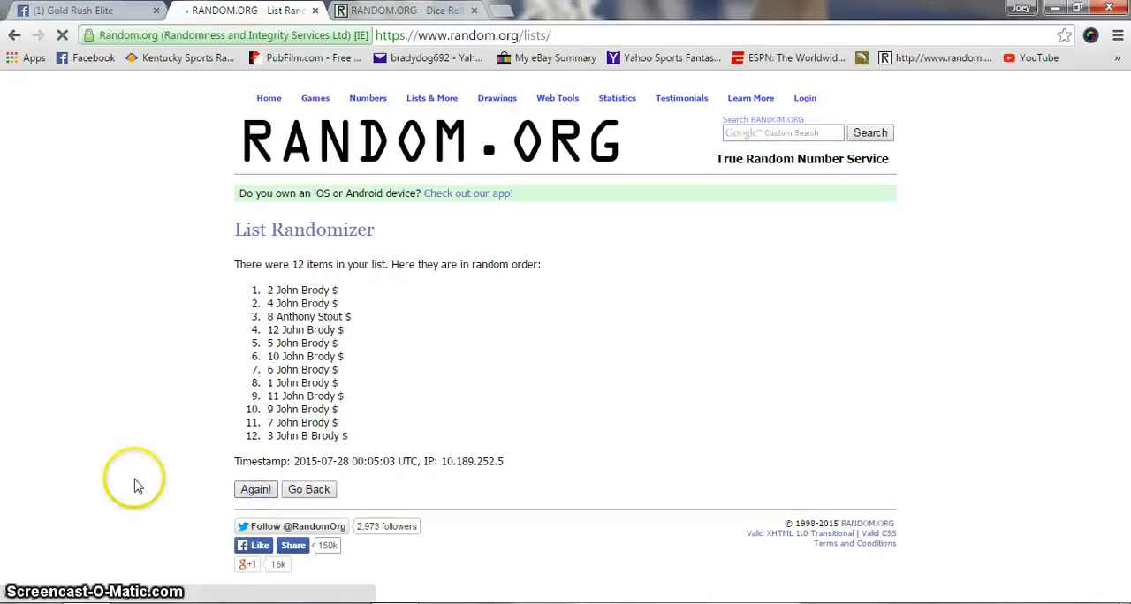
pyautogui.click(255, 490)
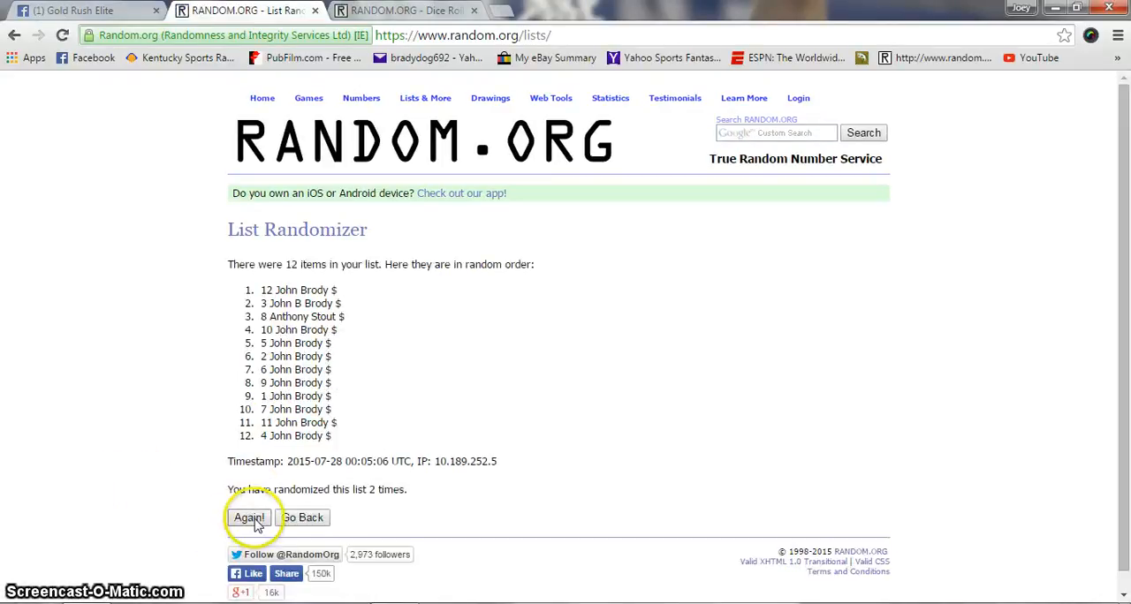
pyautogui.click(248, 517)
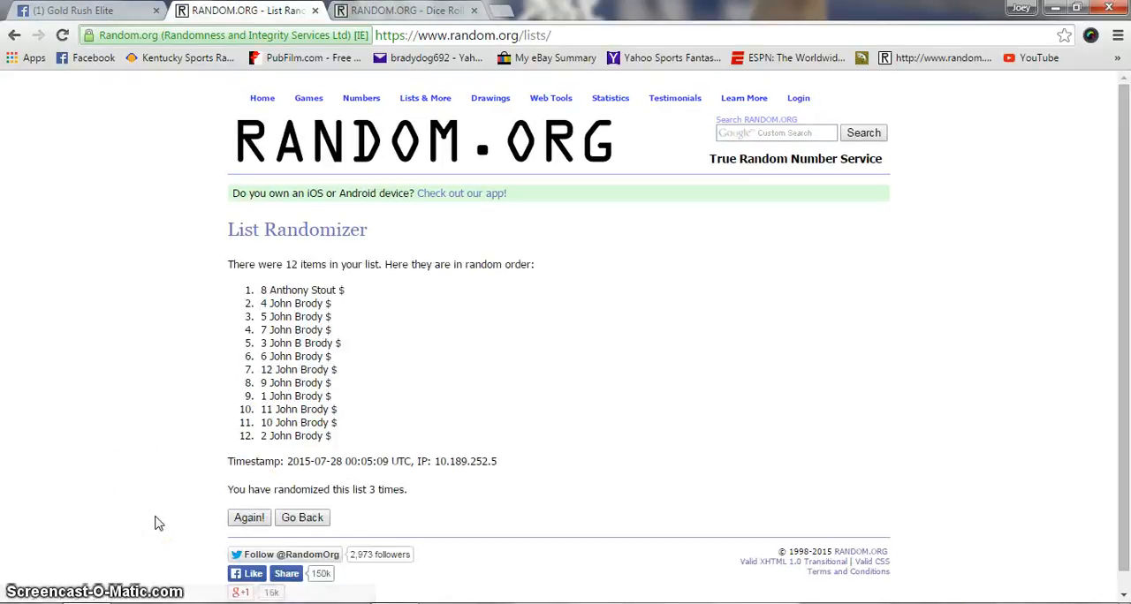
pyautogui.click(407, 10)
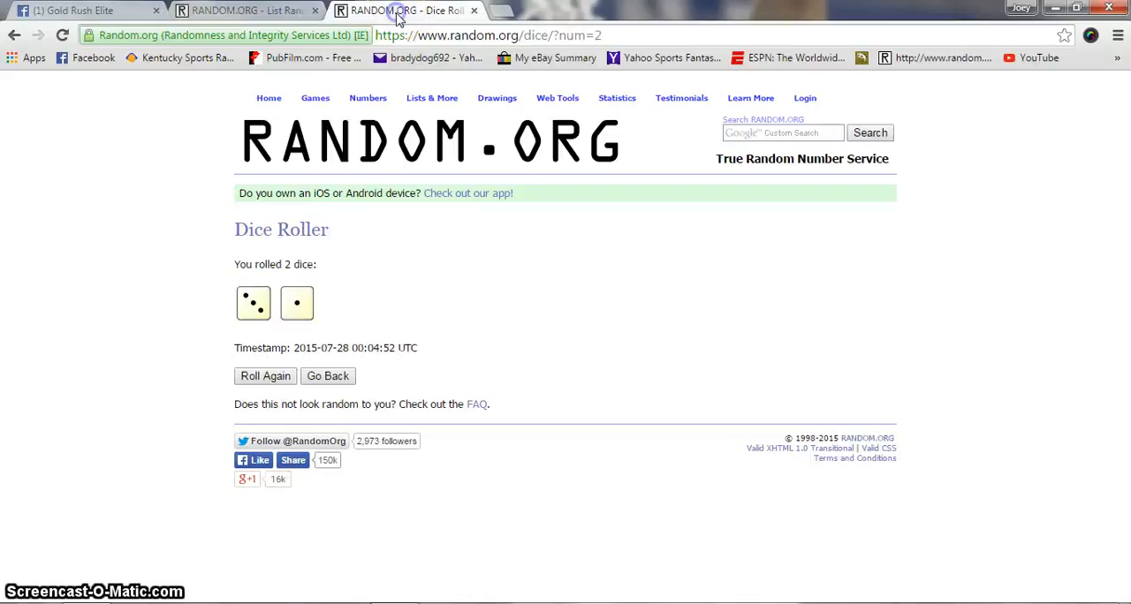
pyautogui.click(245, 9)
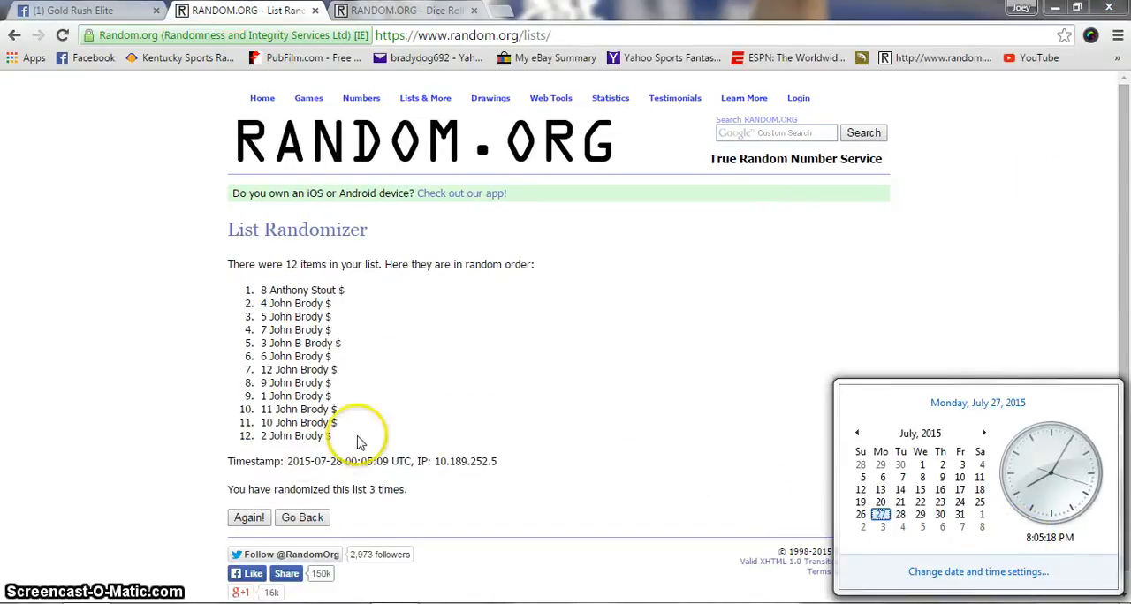
pyautogui.click(248, 517)
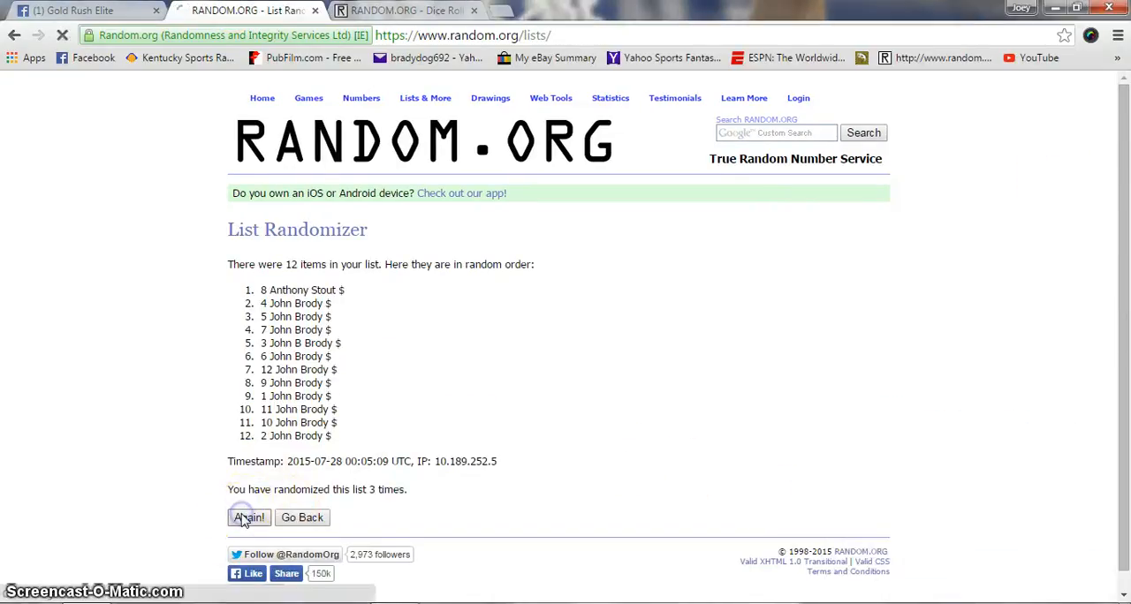
pyautogui.click(248, 517)
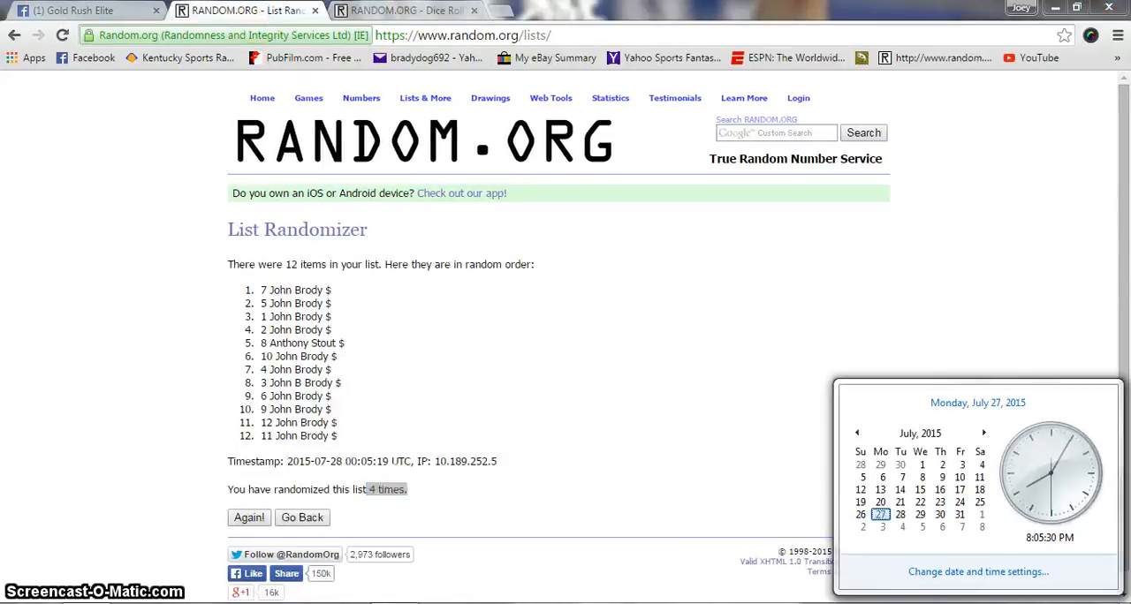
# Step: Post a 'Done' comment on the Facebook giveaway post
pyautogui.click(80, 10)
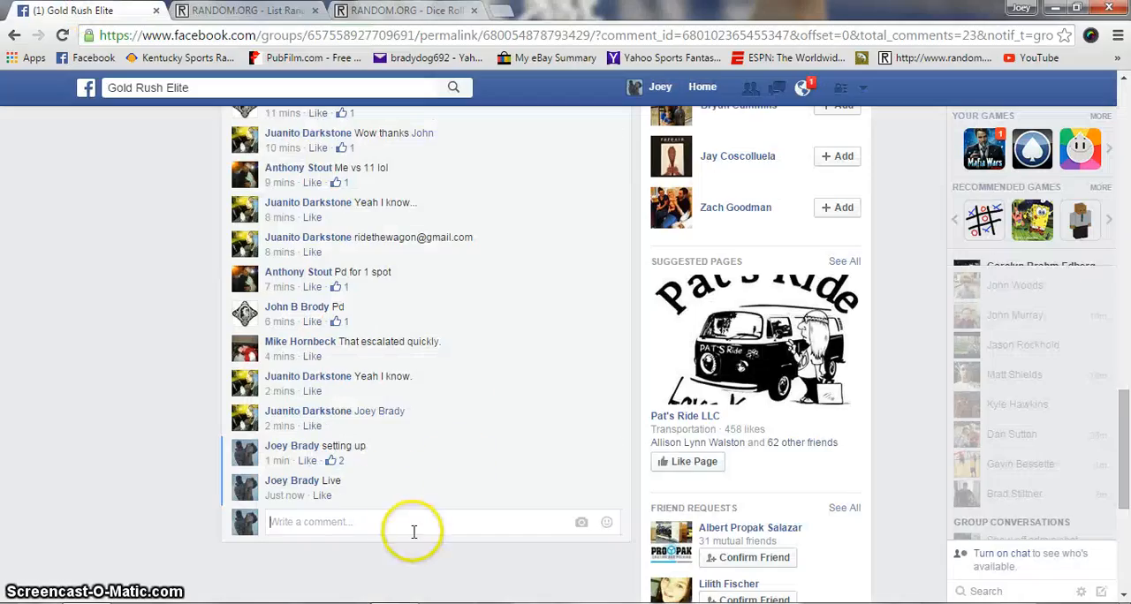
pyautogui.write('Done')
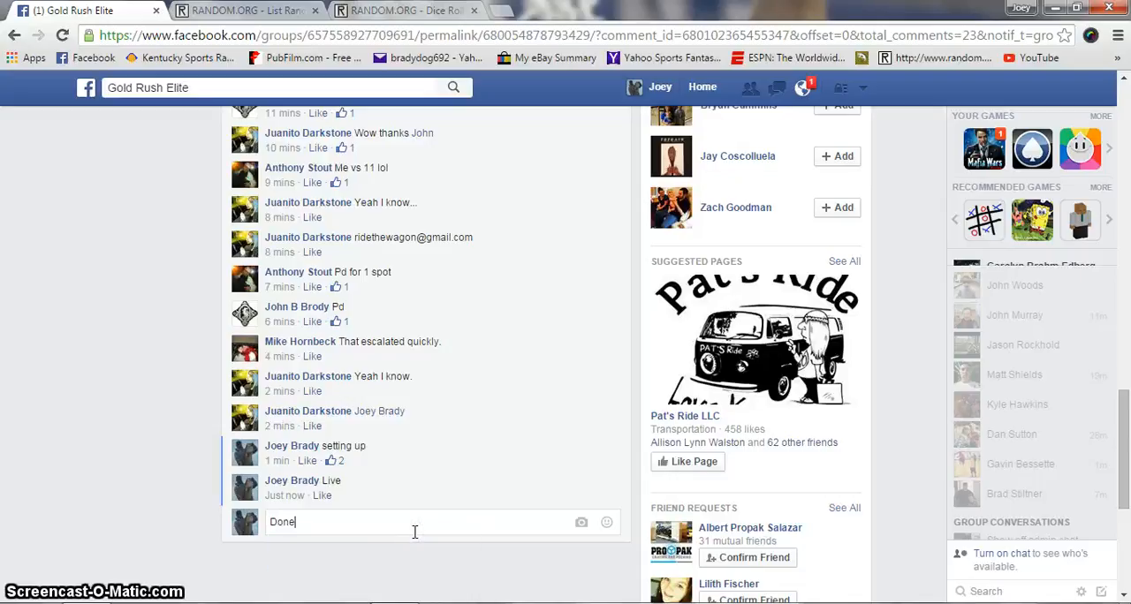
pyautogui.press('enter')
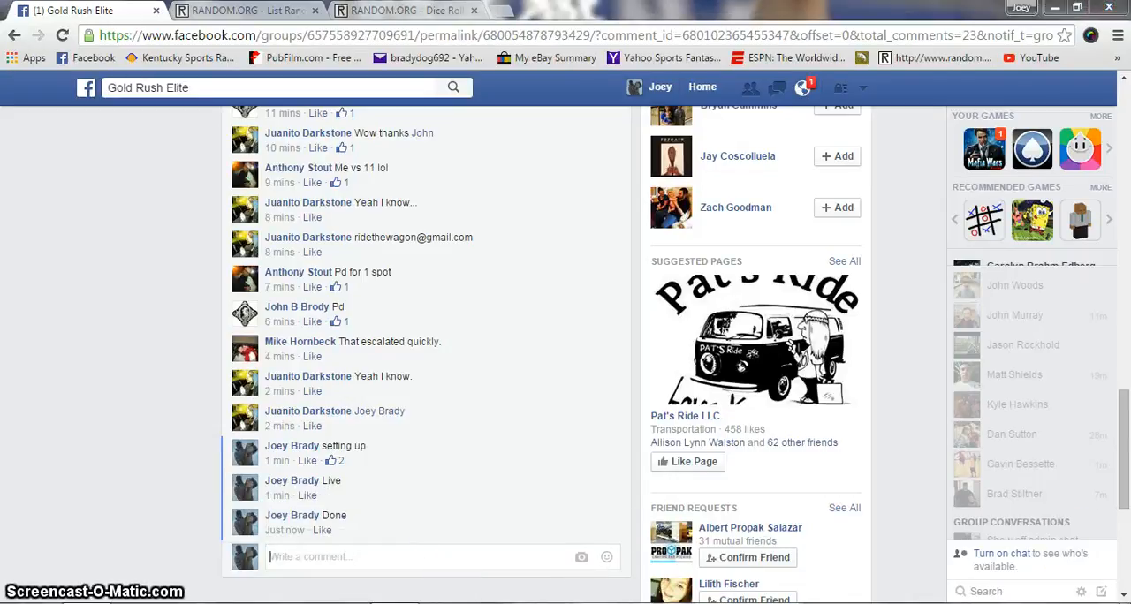